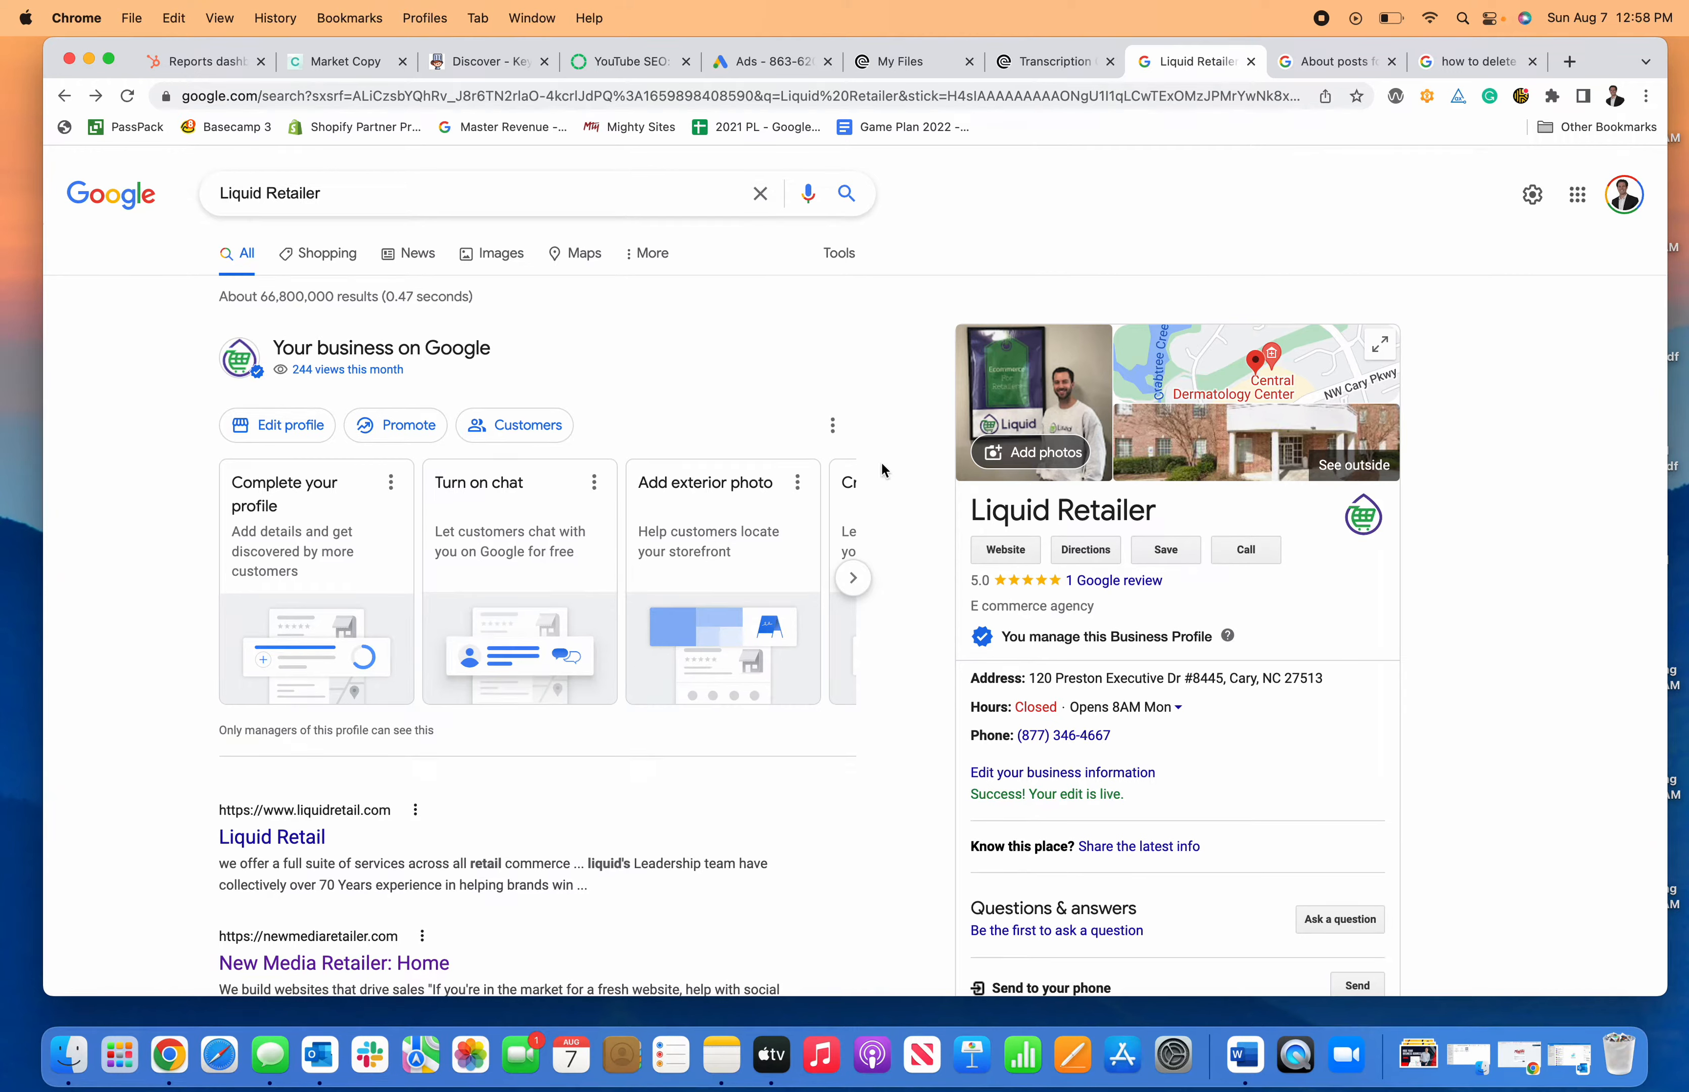
{"action": "mouse_move", "coordinate": [899, 431]}
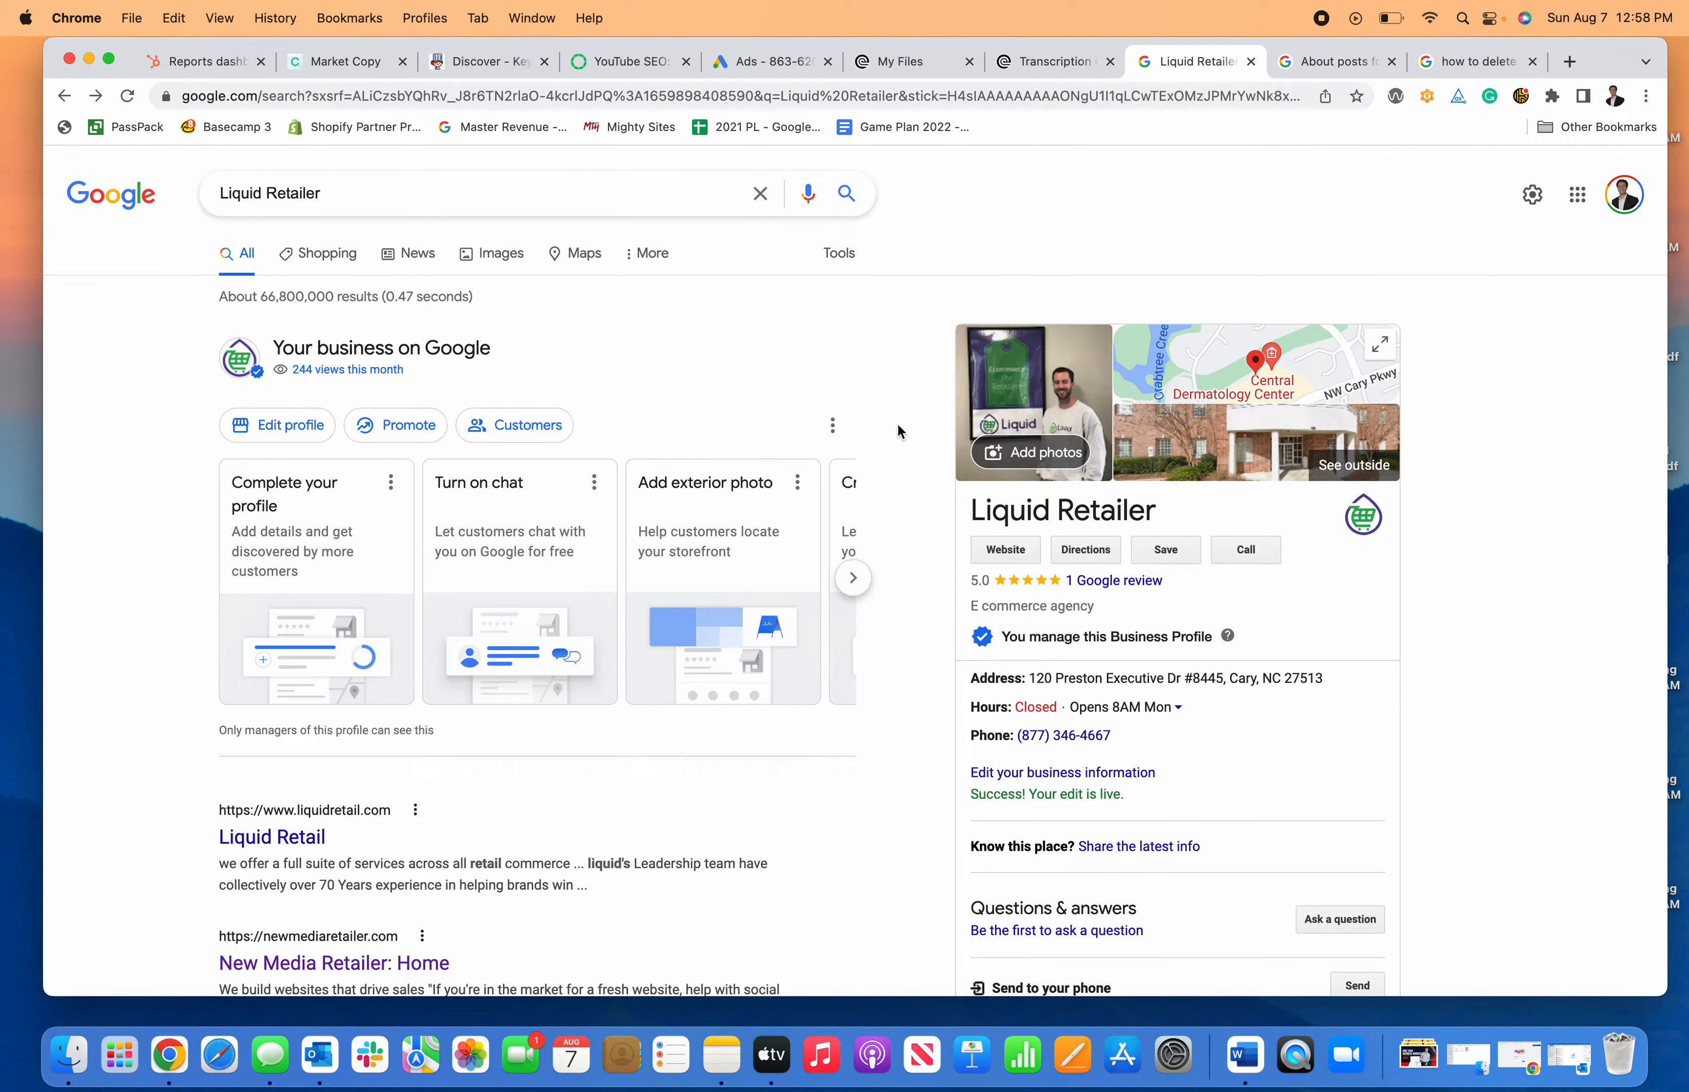
- View the owner-uploaded photo of the man in a suit in the Liquid Retailer gallery
{"action": "left_click", "coordinate": [372, 214]}
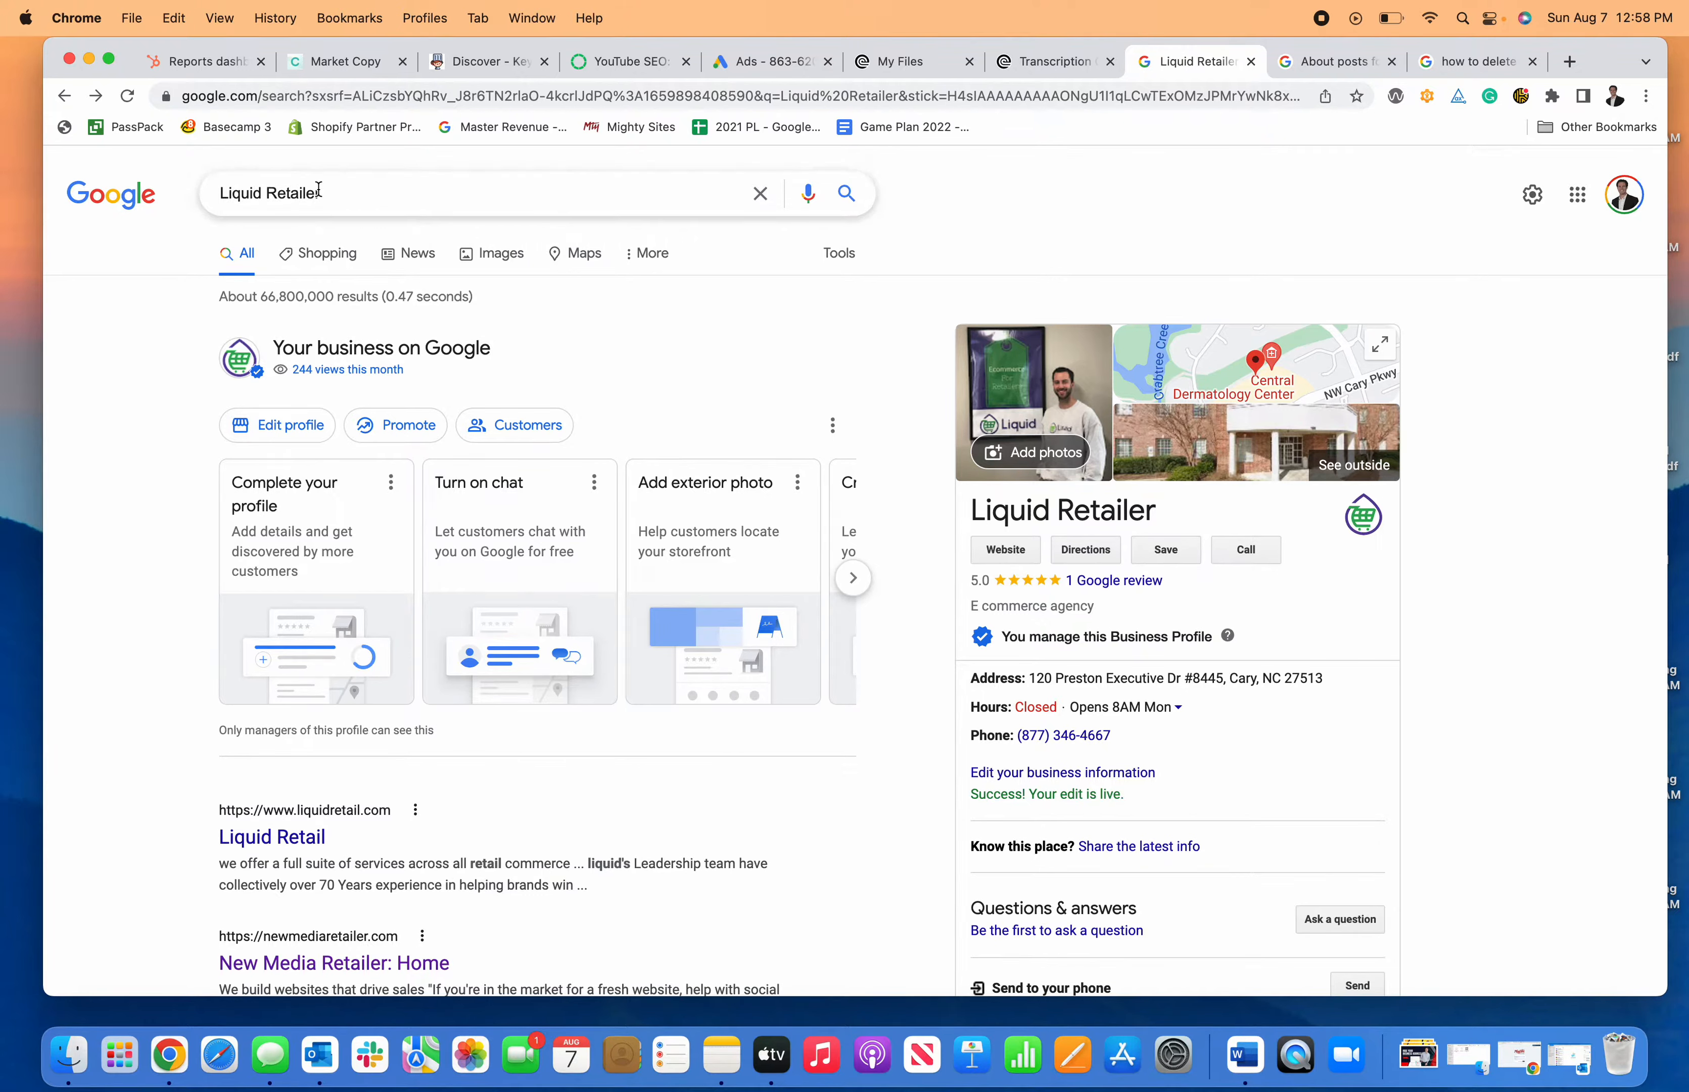
{"action": "mouse_move", "coordinate": [292, 457]}
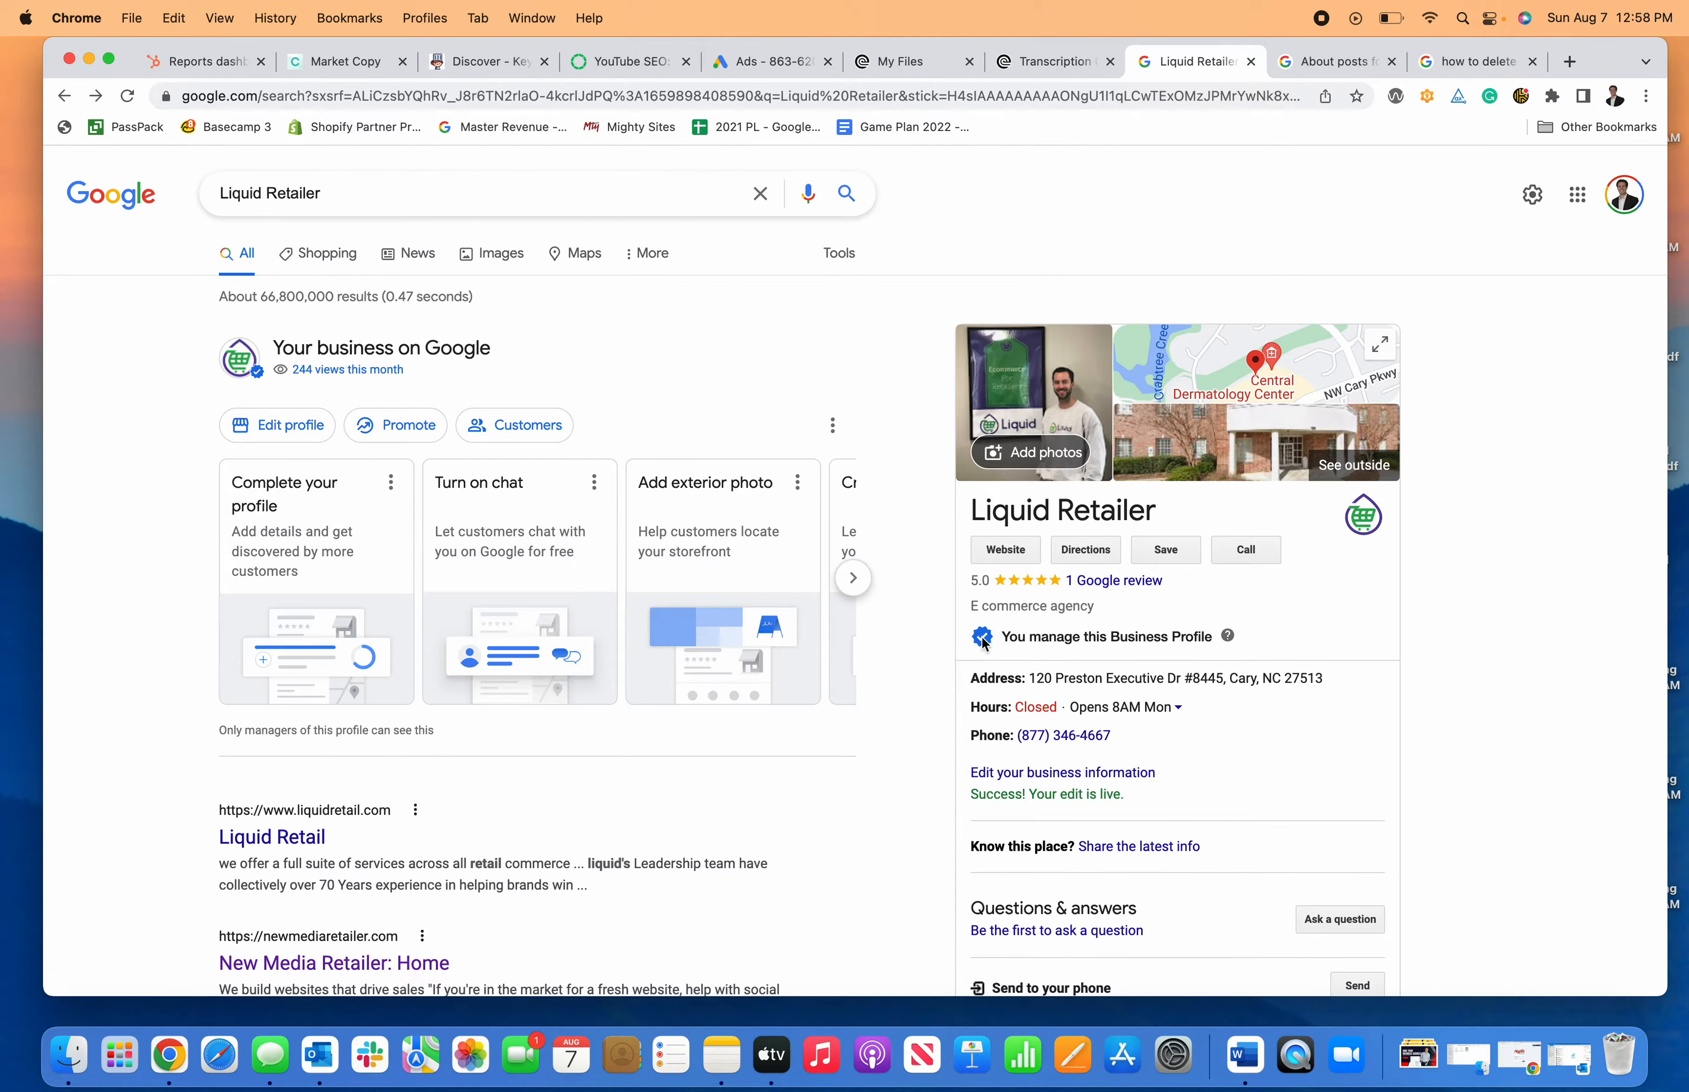
{"action": "mouse_move", "coordinate": [1210, 631]}
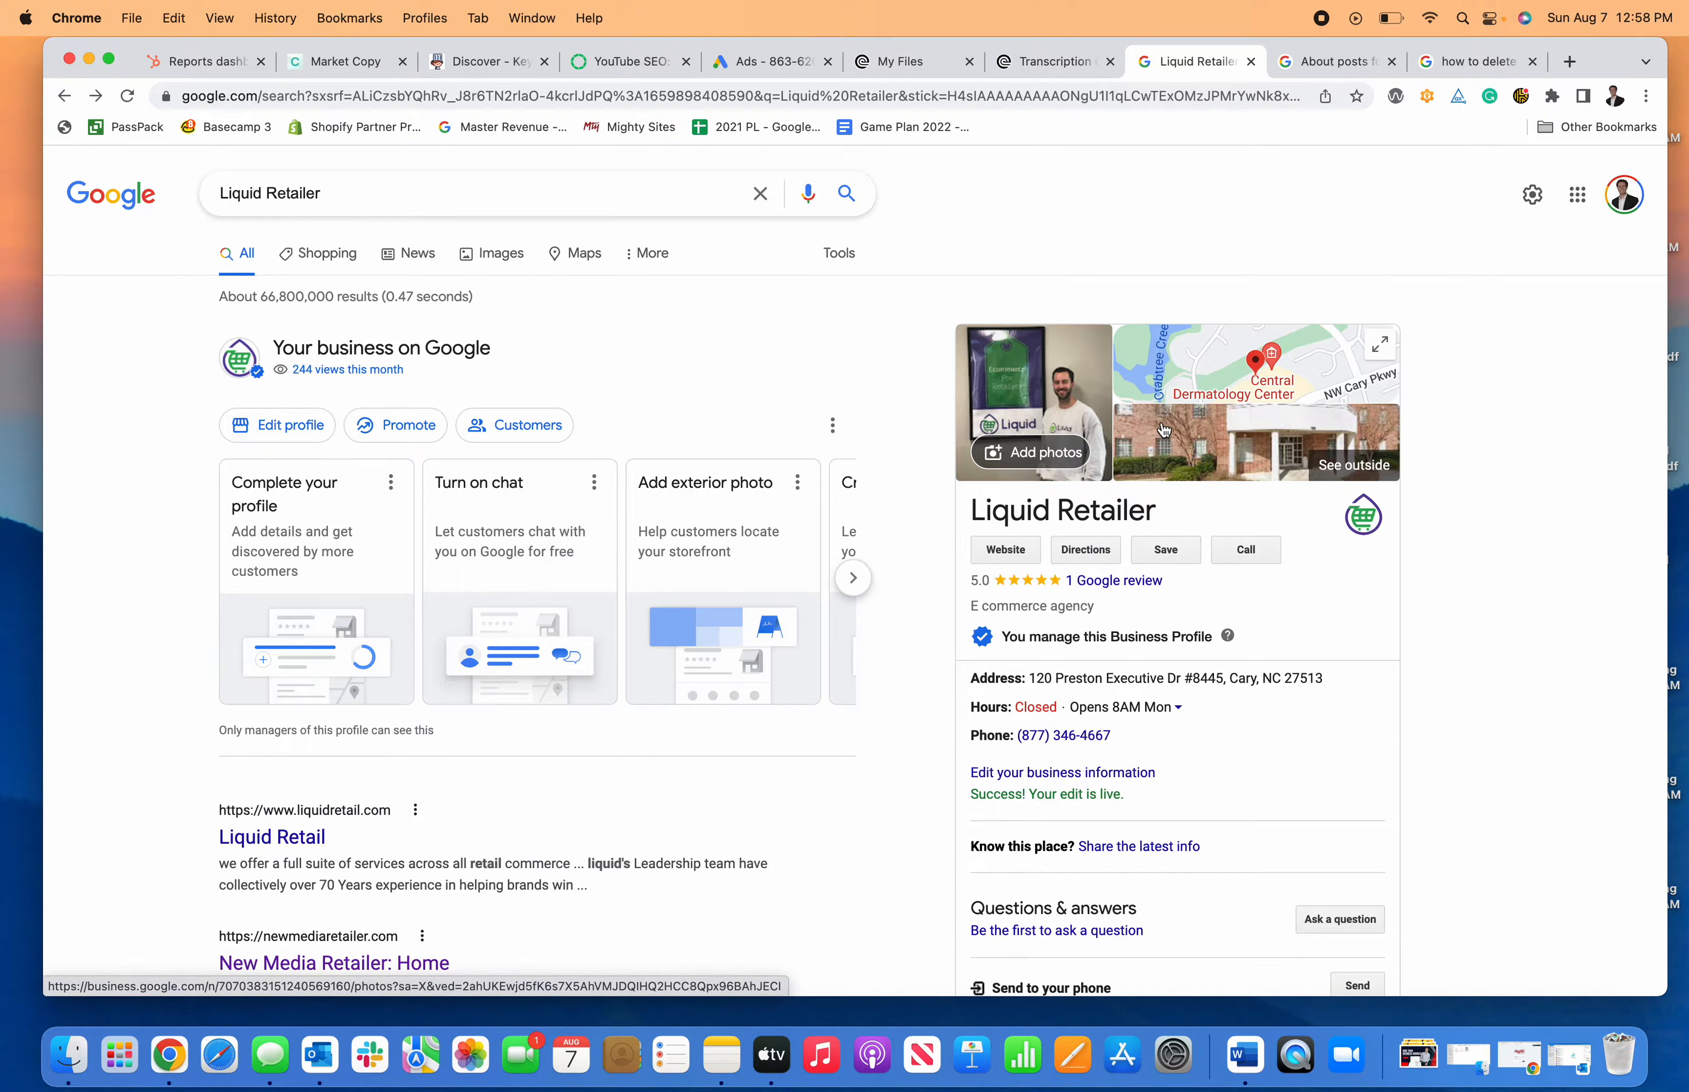
{"action": "mouse_move", "coordinate": [1035, 340]}
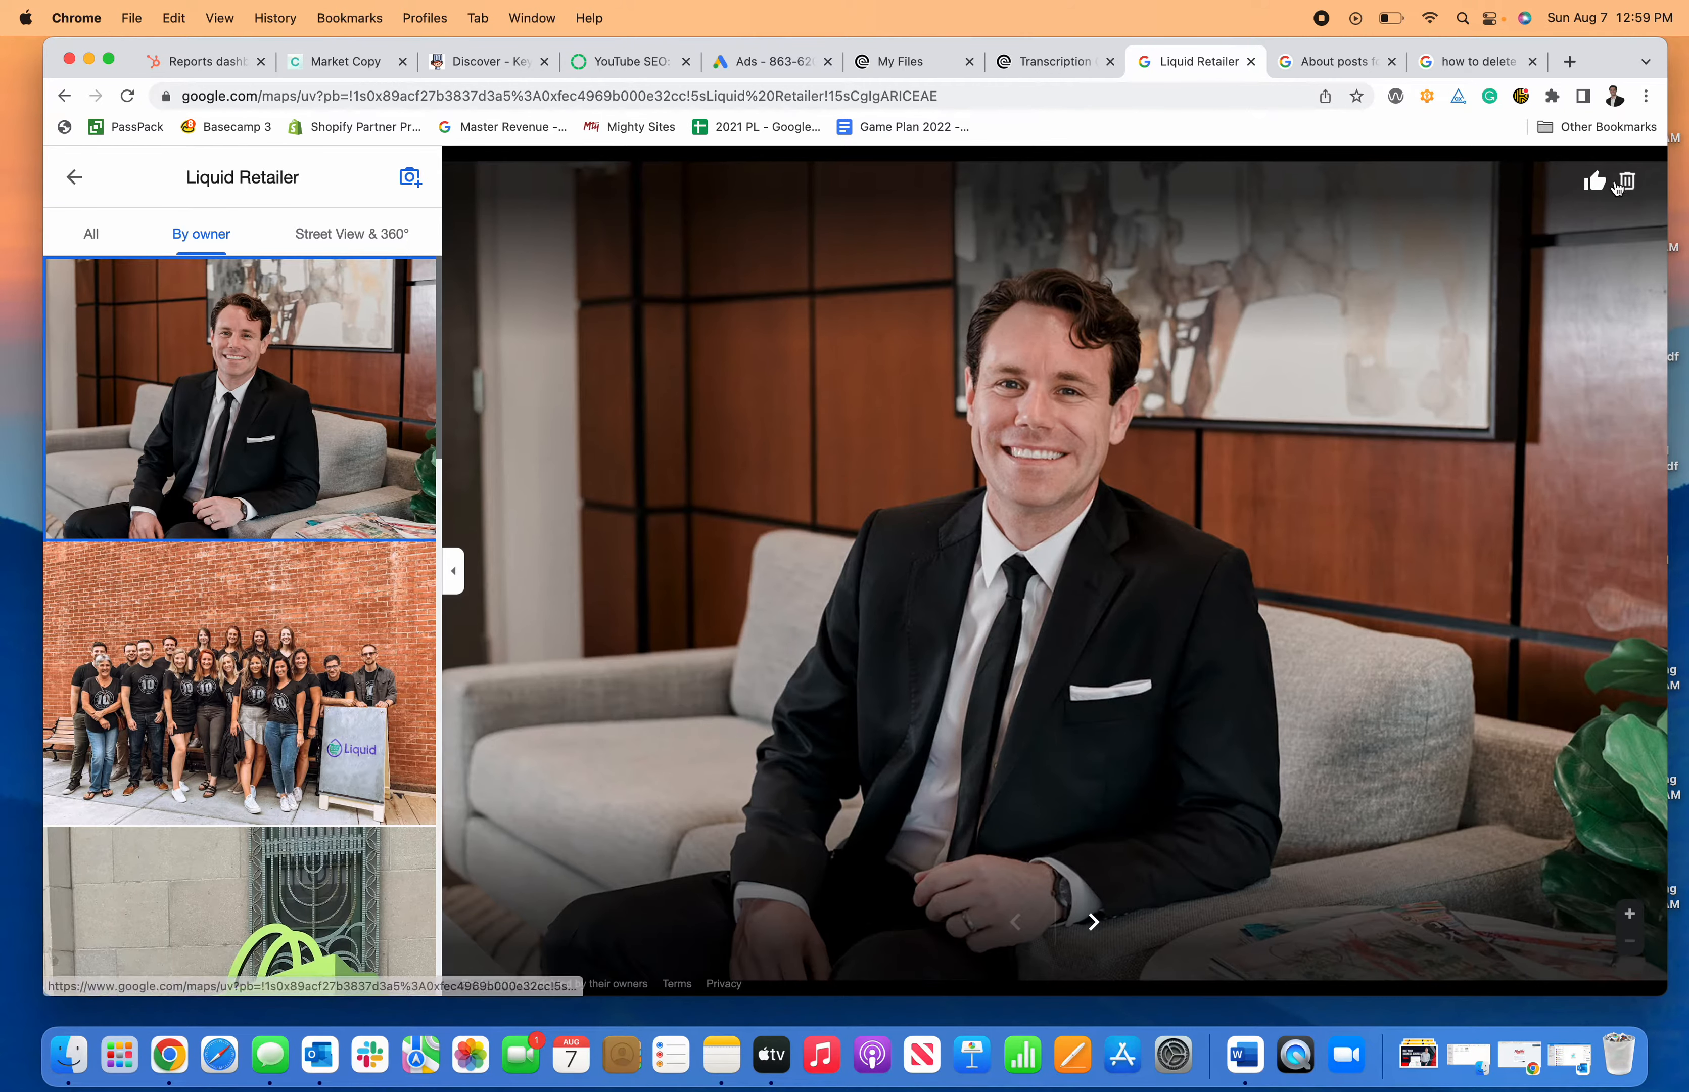
{"action": "mouse_move", "coordinate": [1634, 199]}
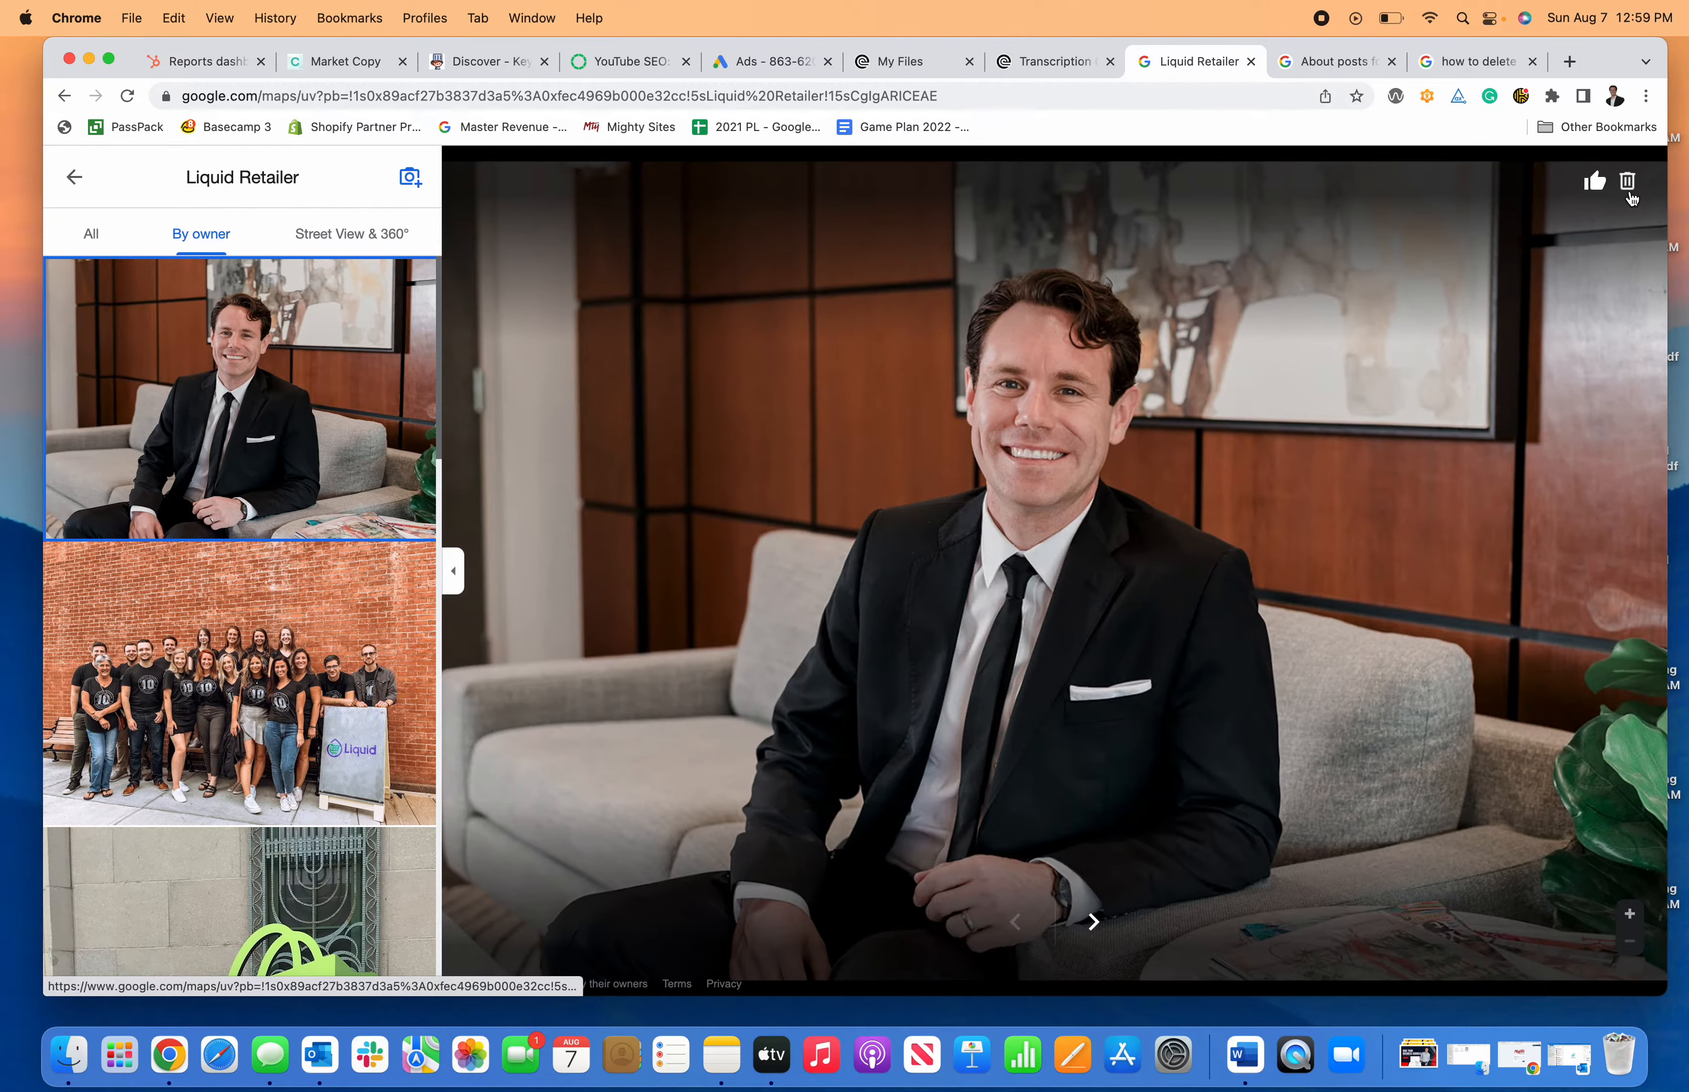
{"action": "left_click", "coordinate": [1628, 180]}
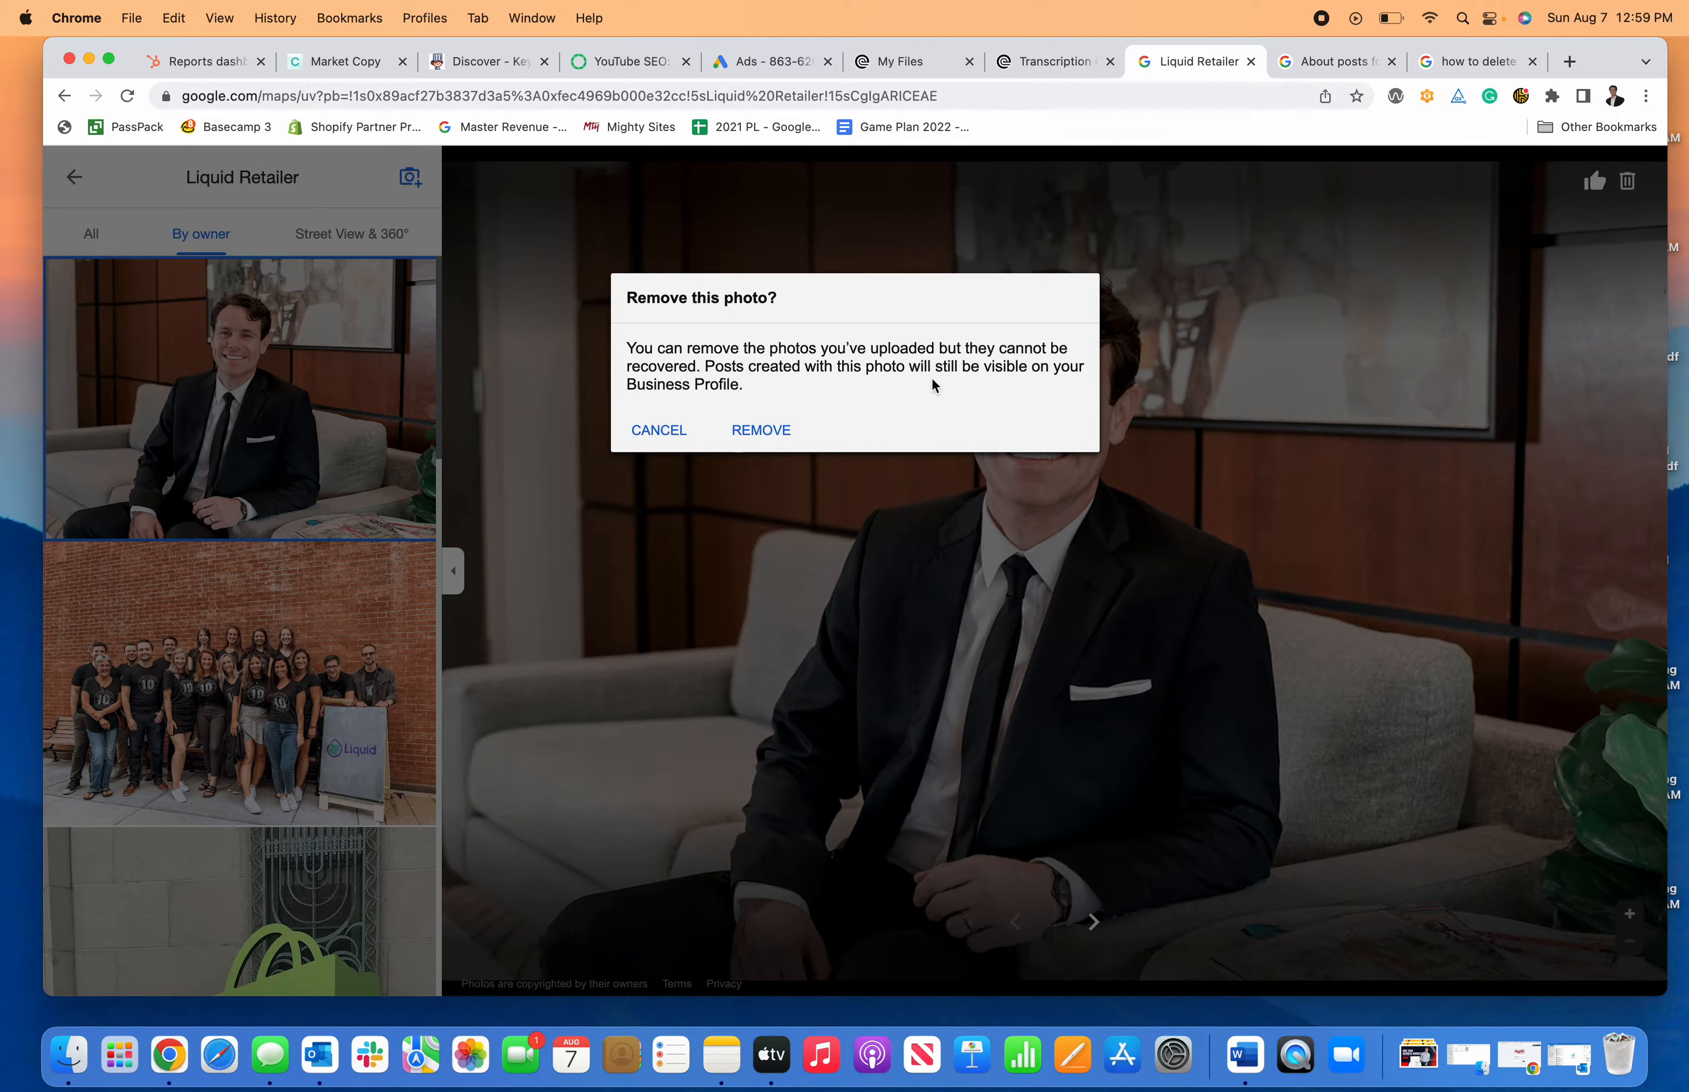
{"action": "mouse_move", "coordinate": [744, 385]}
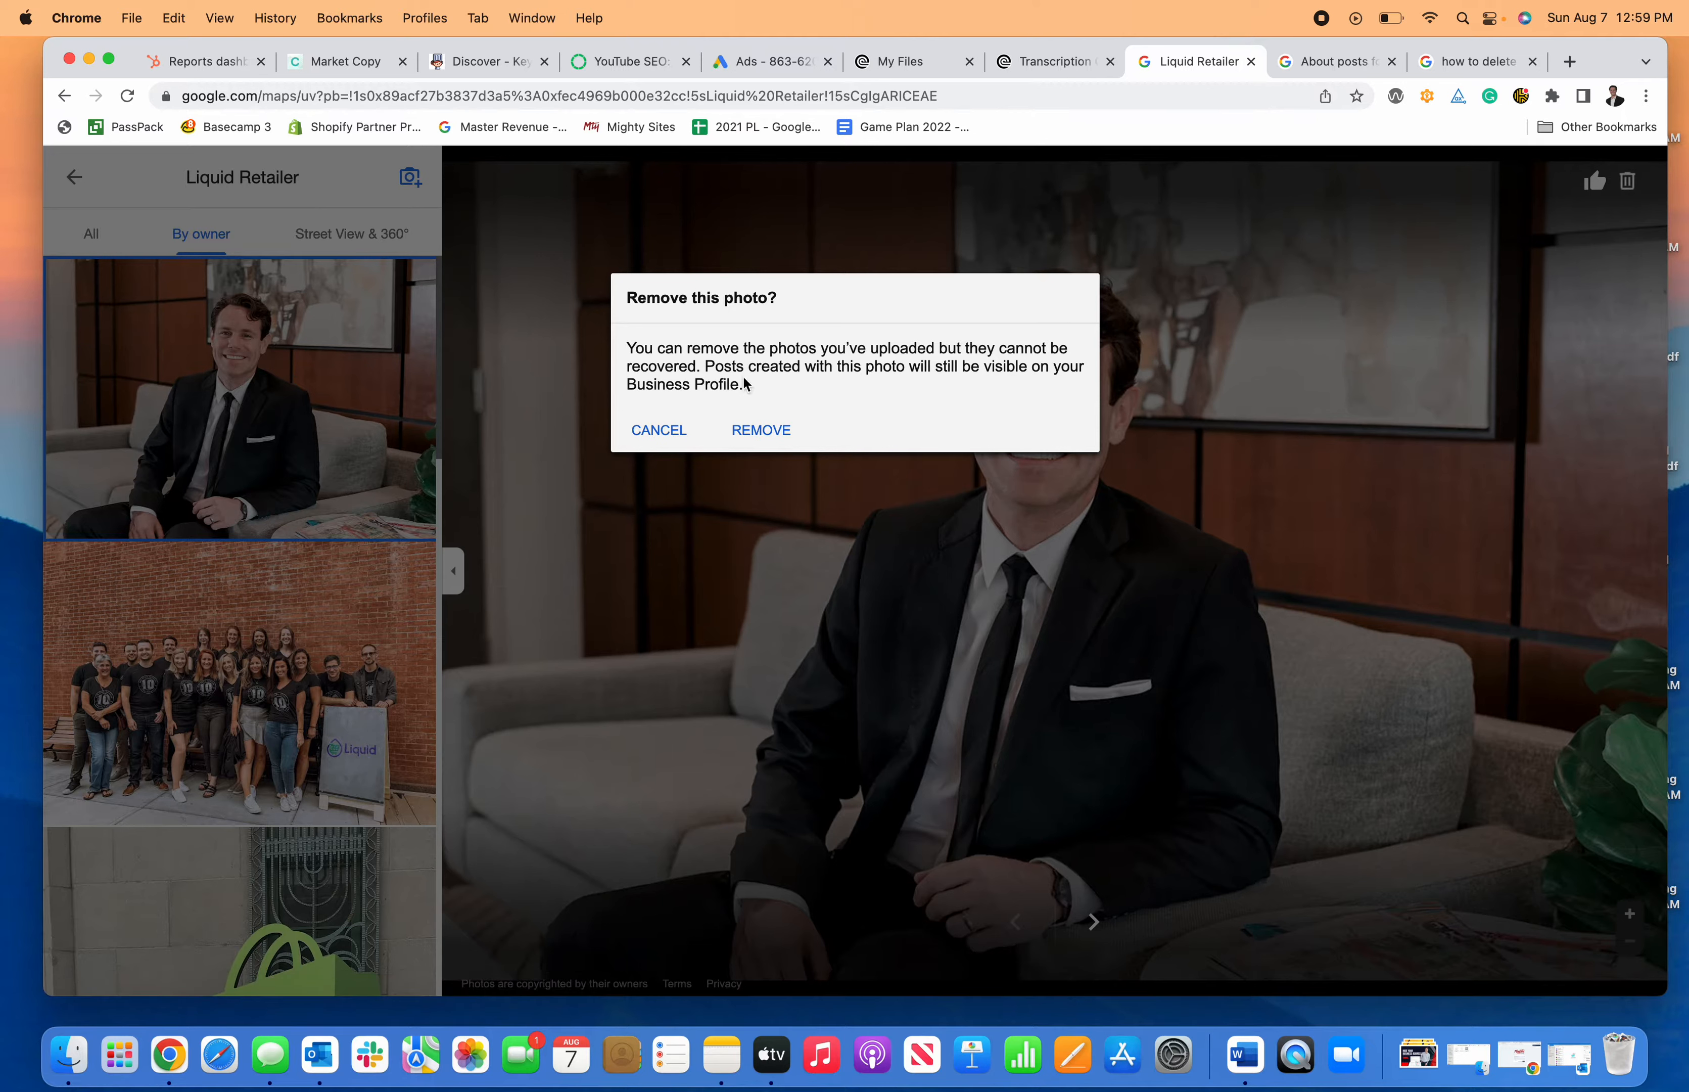
{"action": "mouse_move", "coordinate": [872, 396]}
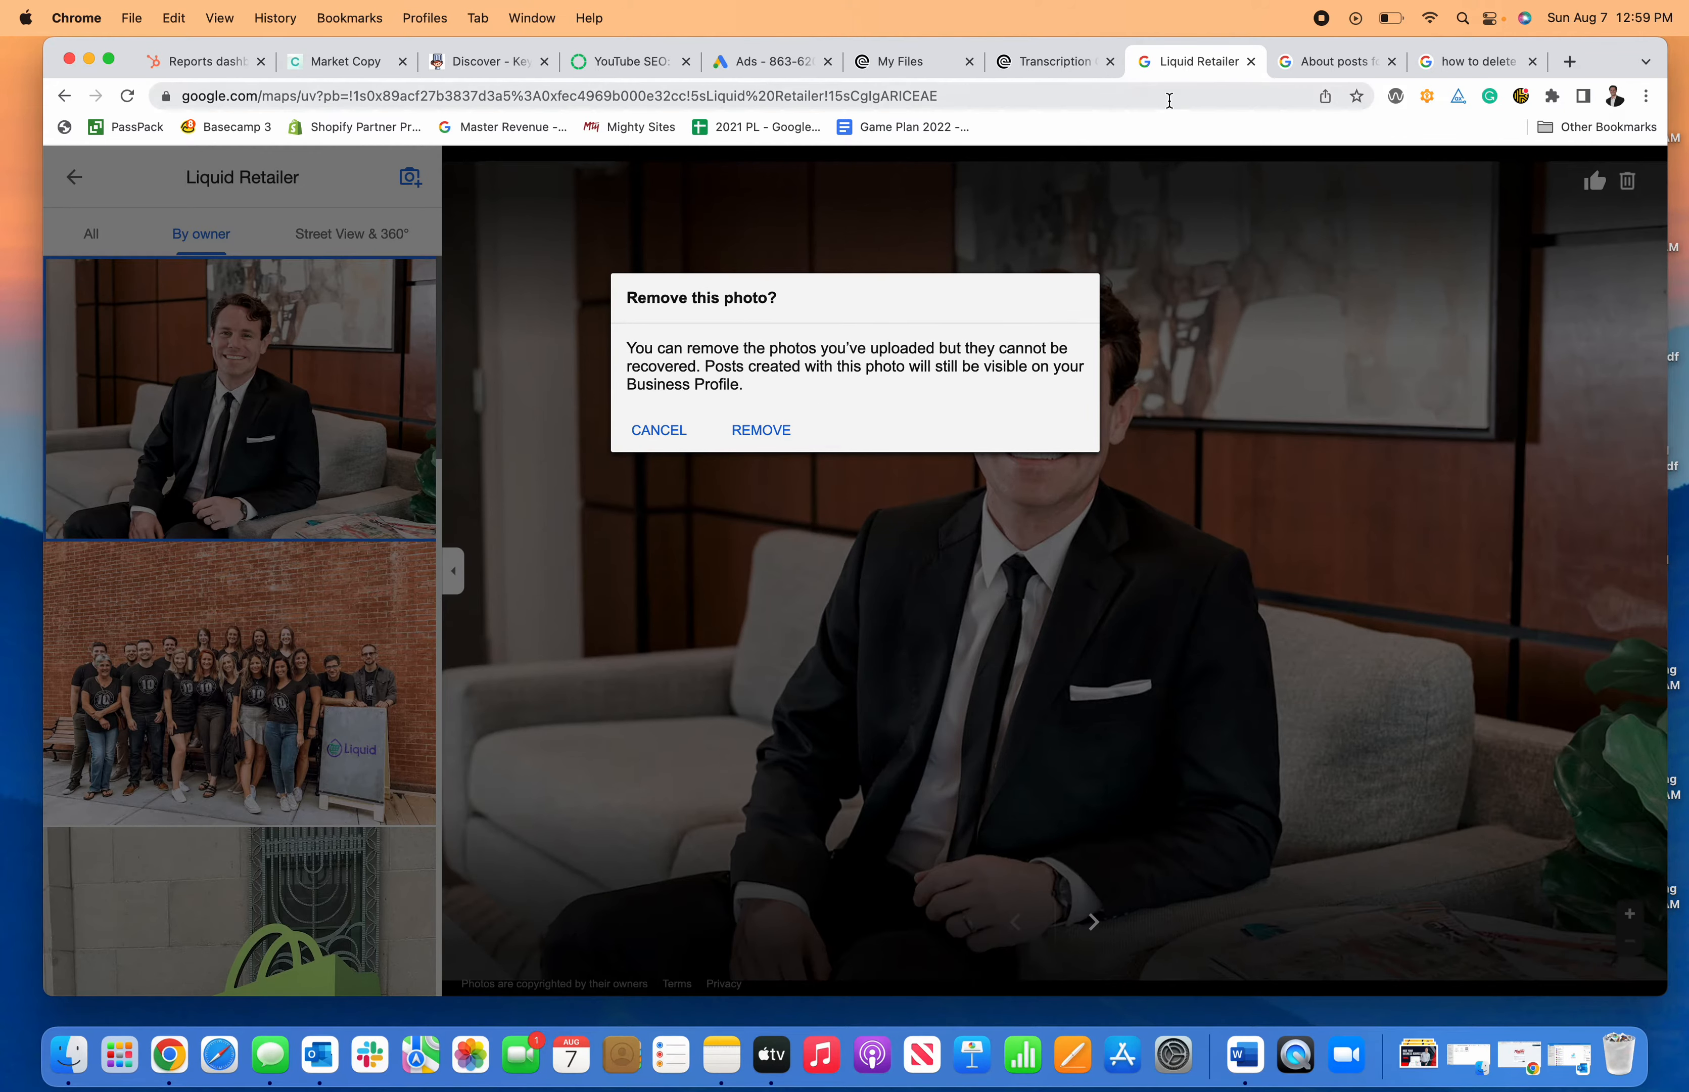
{"action": "left_click", "coordinate": [1332, 62]}
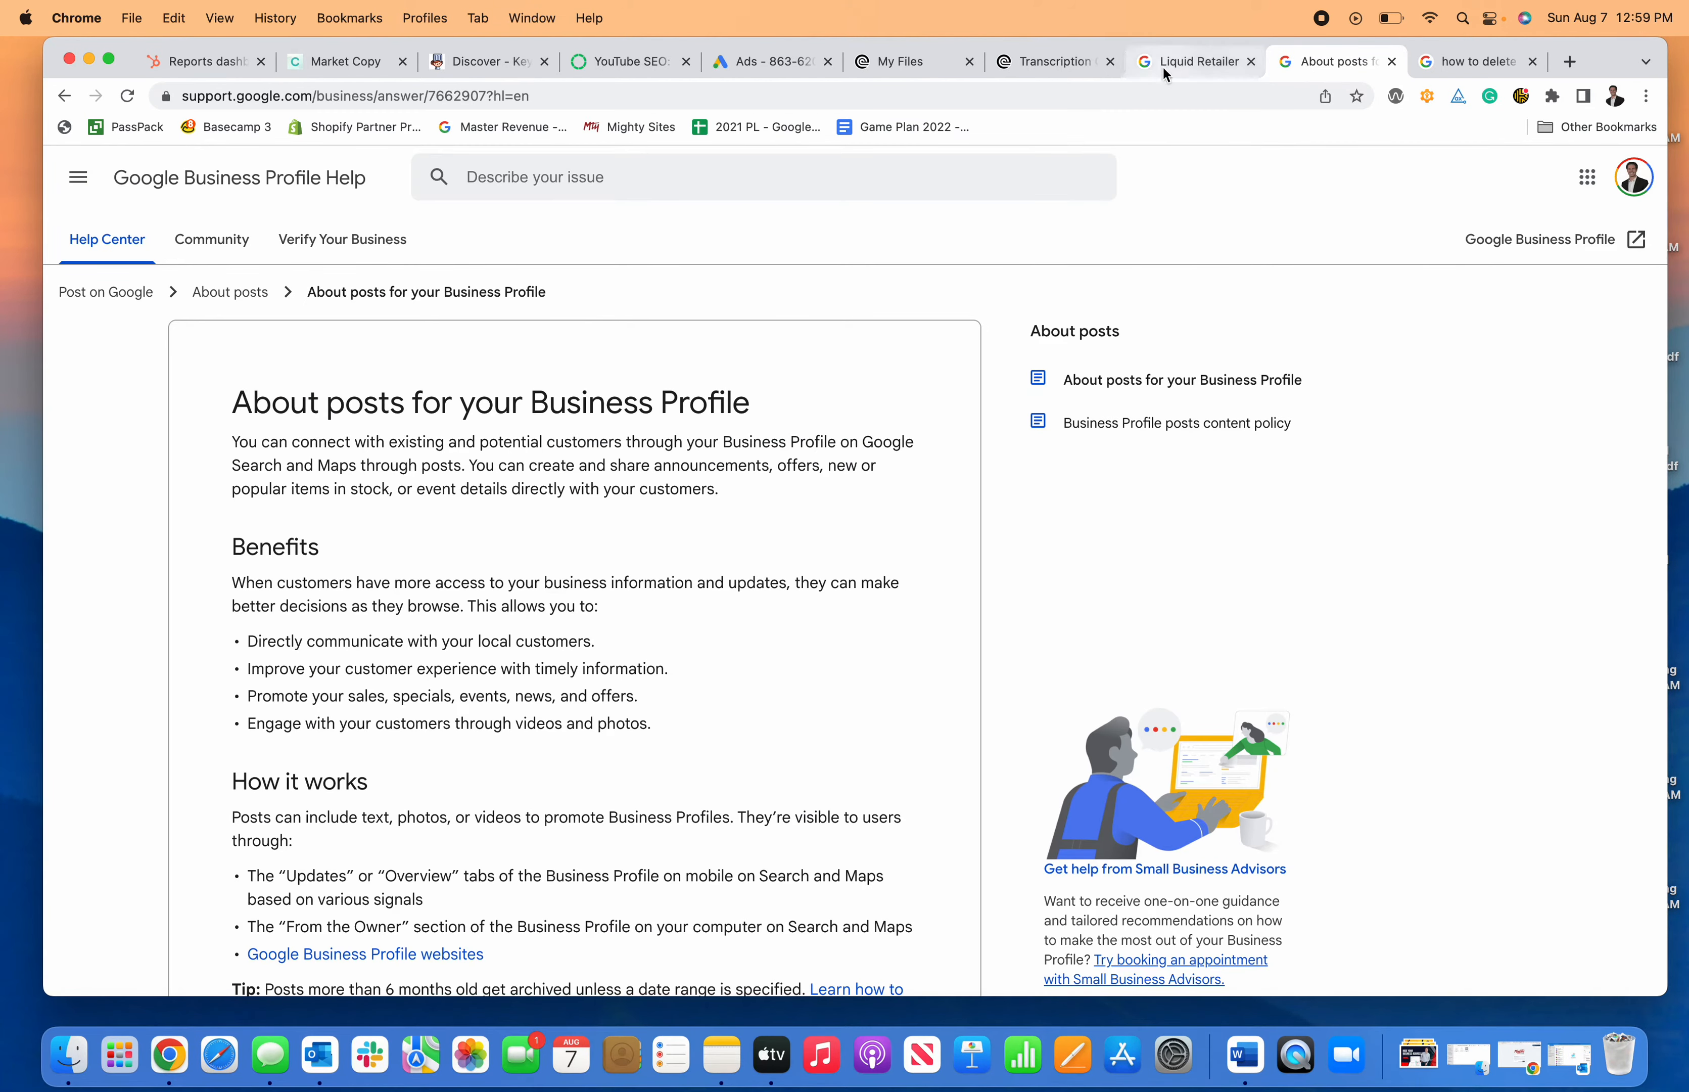
{"action": "left_click", "coordinate": [1195, 61]}
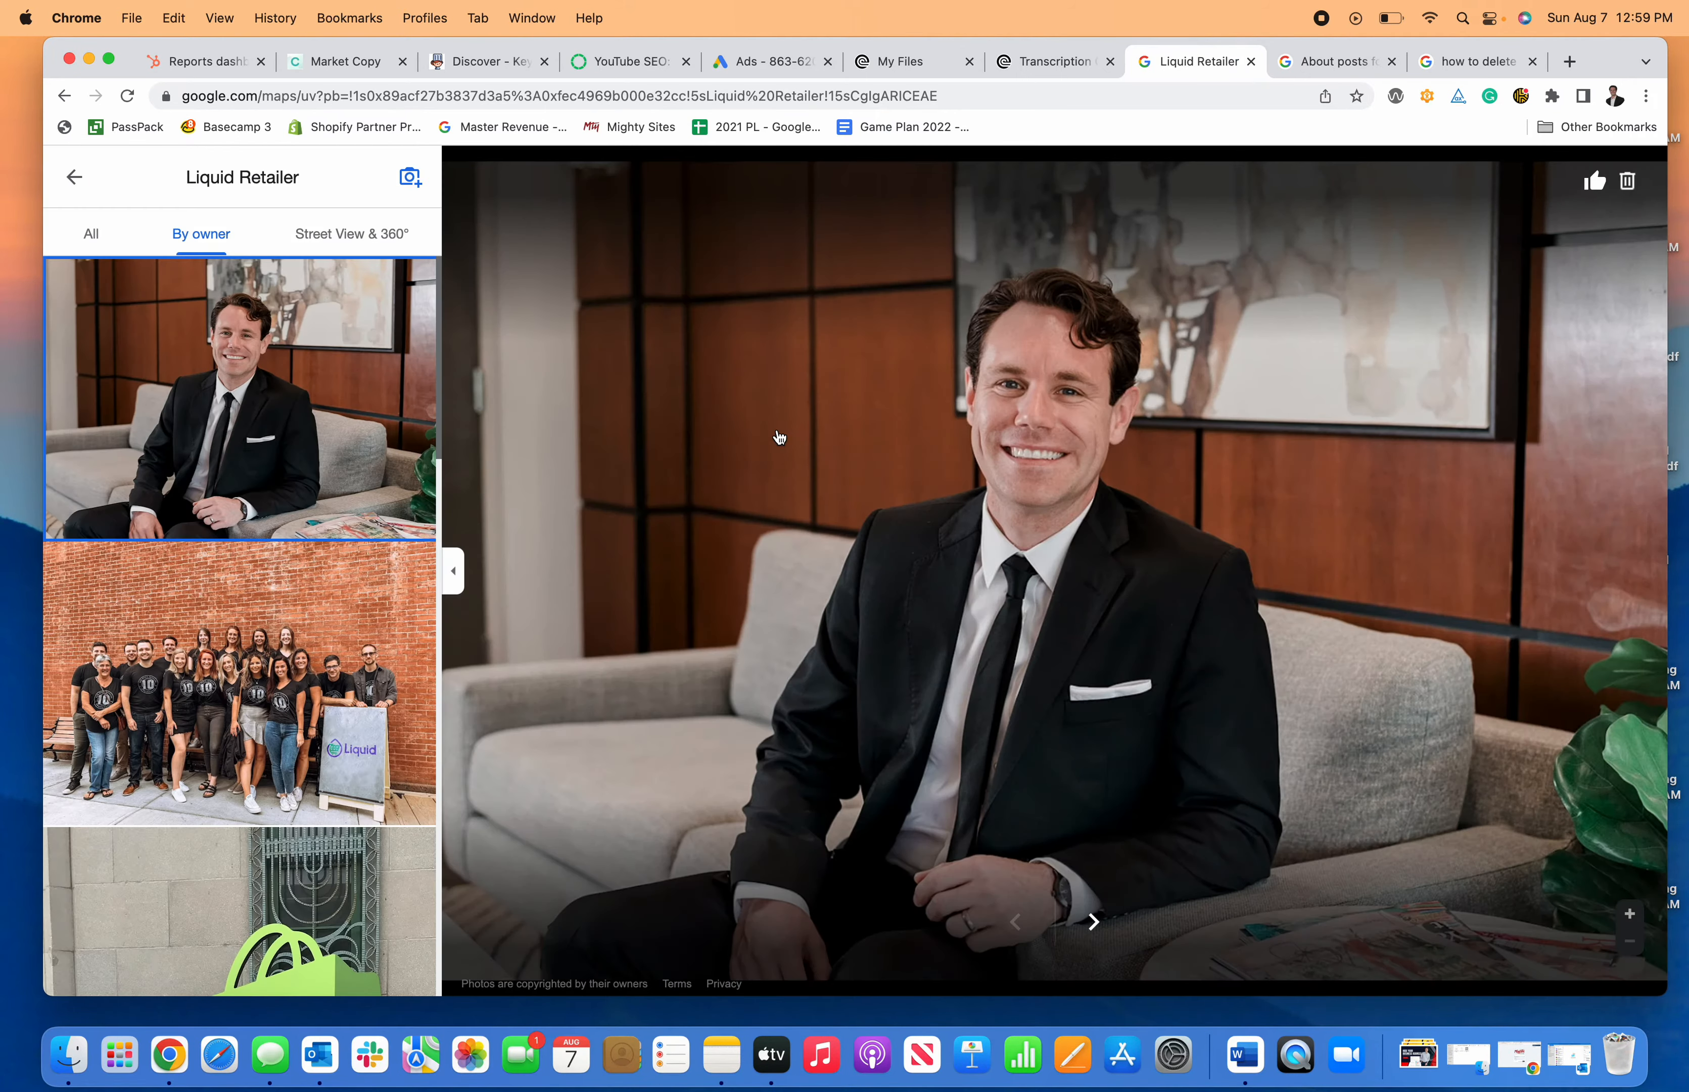
- Return to the Liquid Retailer search results showing the From Liquid Retailer posts section
{"action": "left_click", "coordinate": [240, 686]}
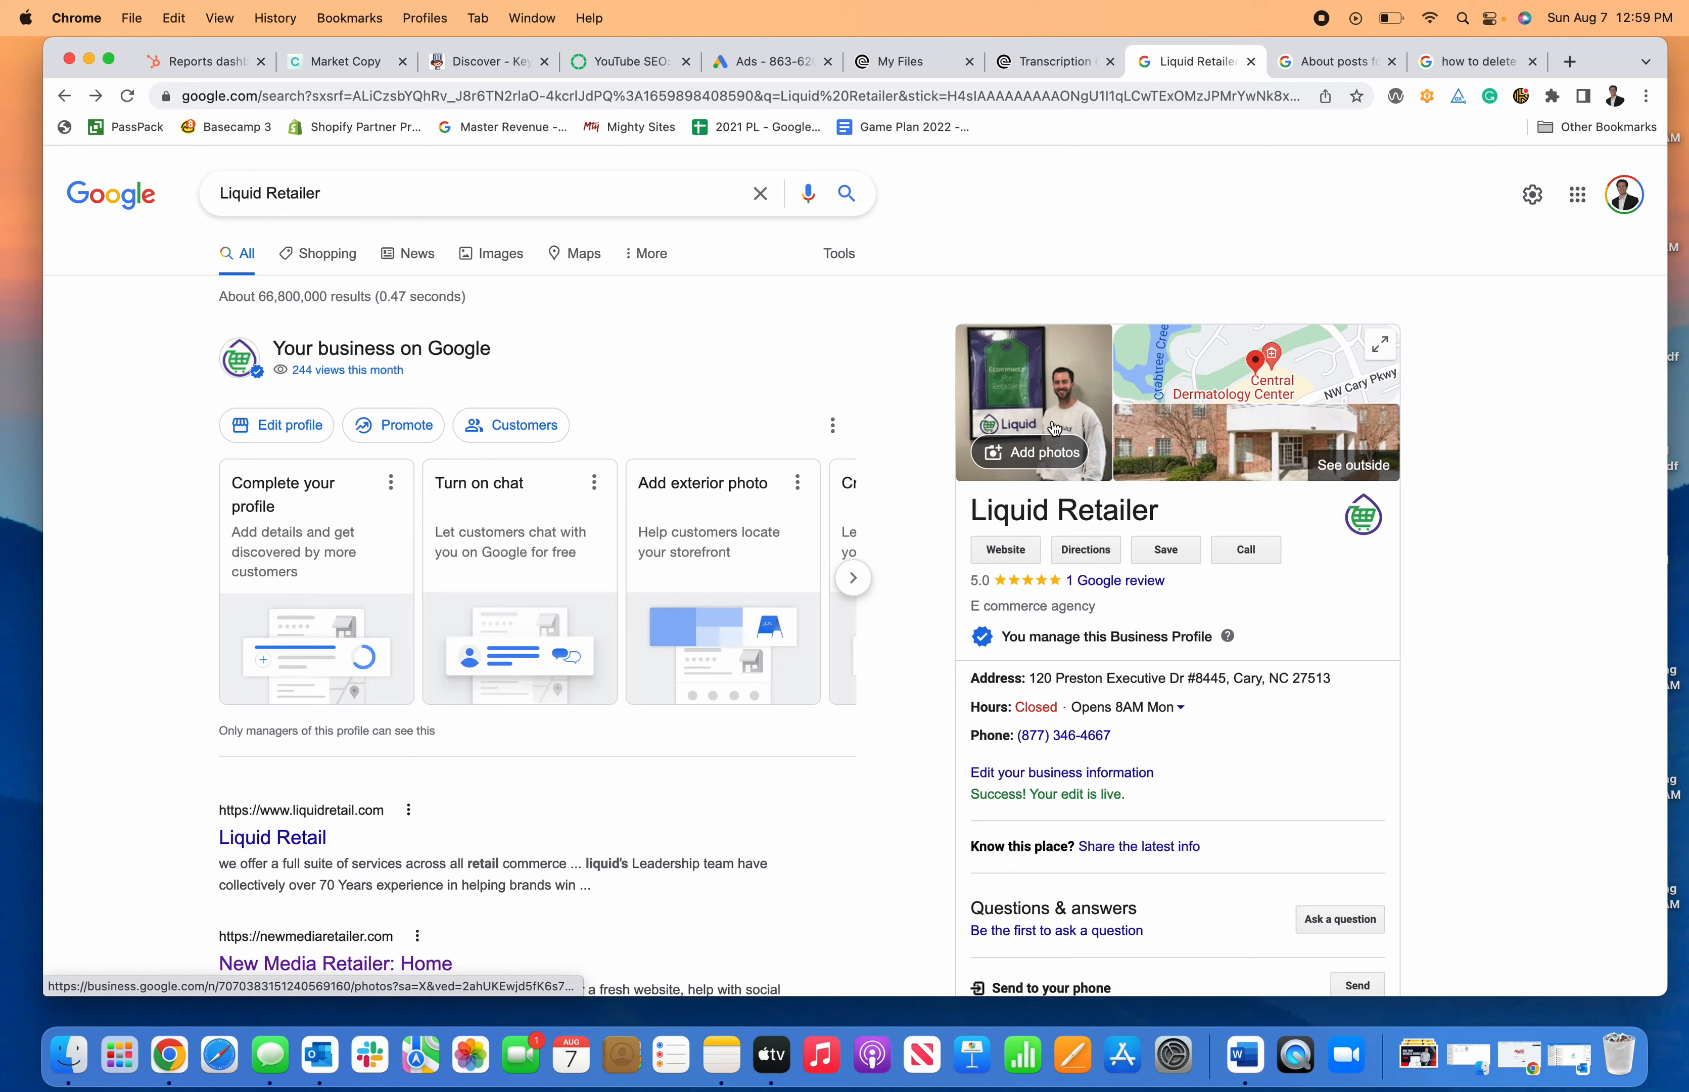
{"action": "left_click", "coordinate": [1033, 402]}
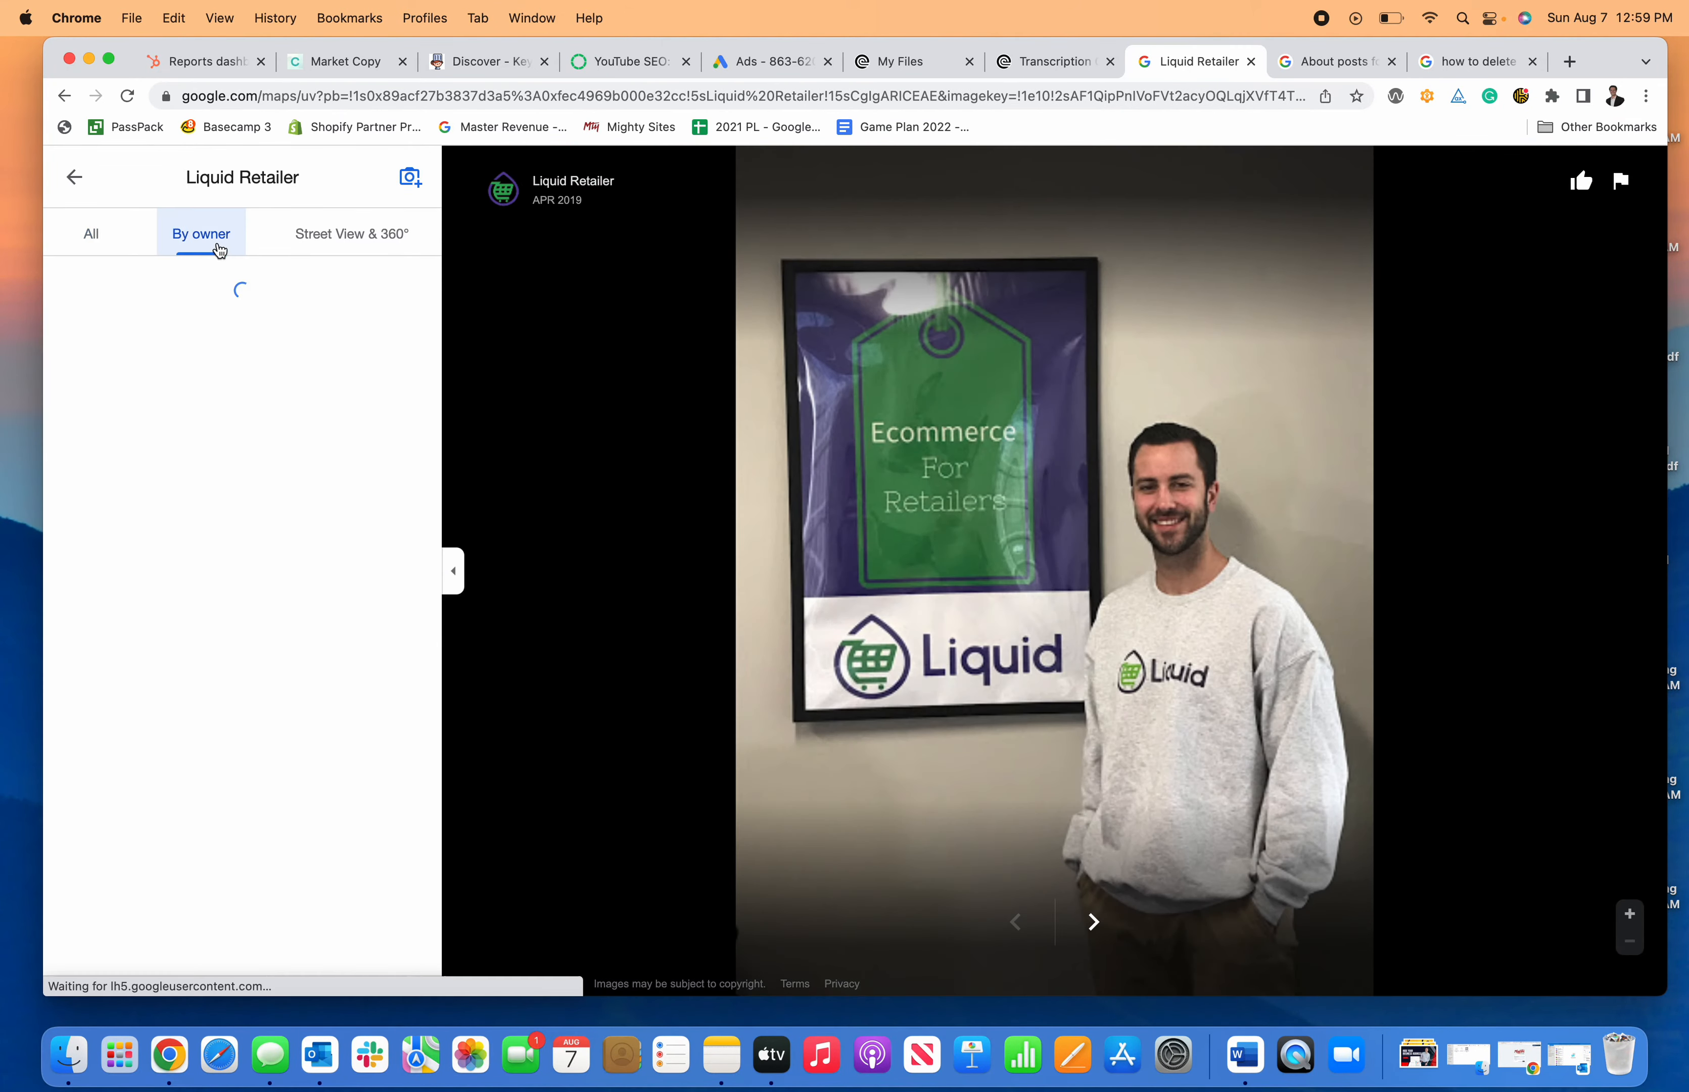
{"action": "left_click", "coordinate": [64, 96]}
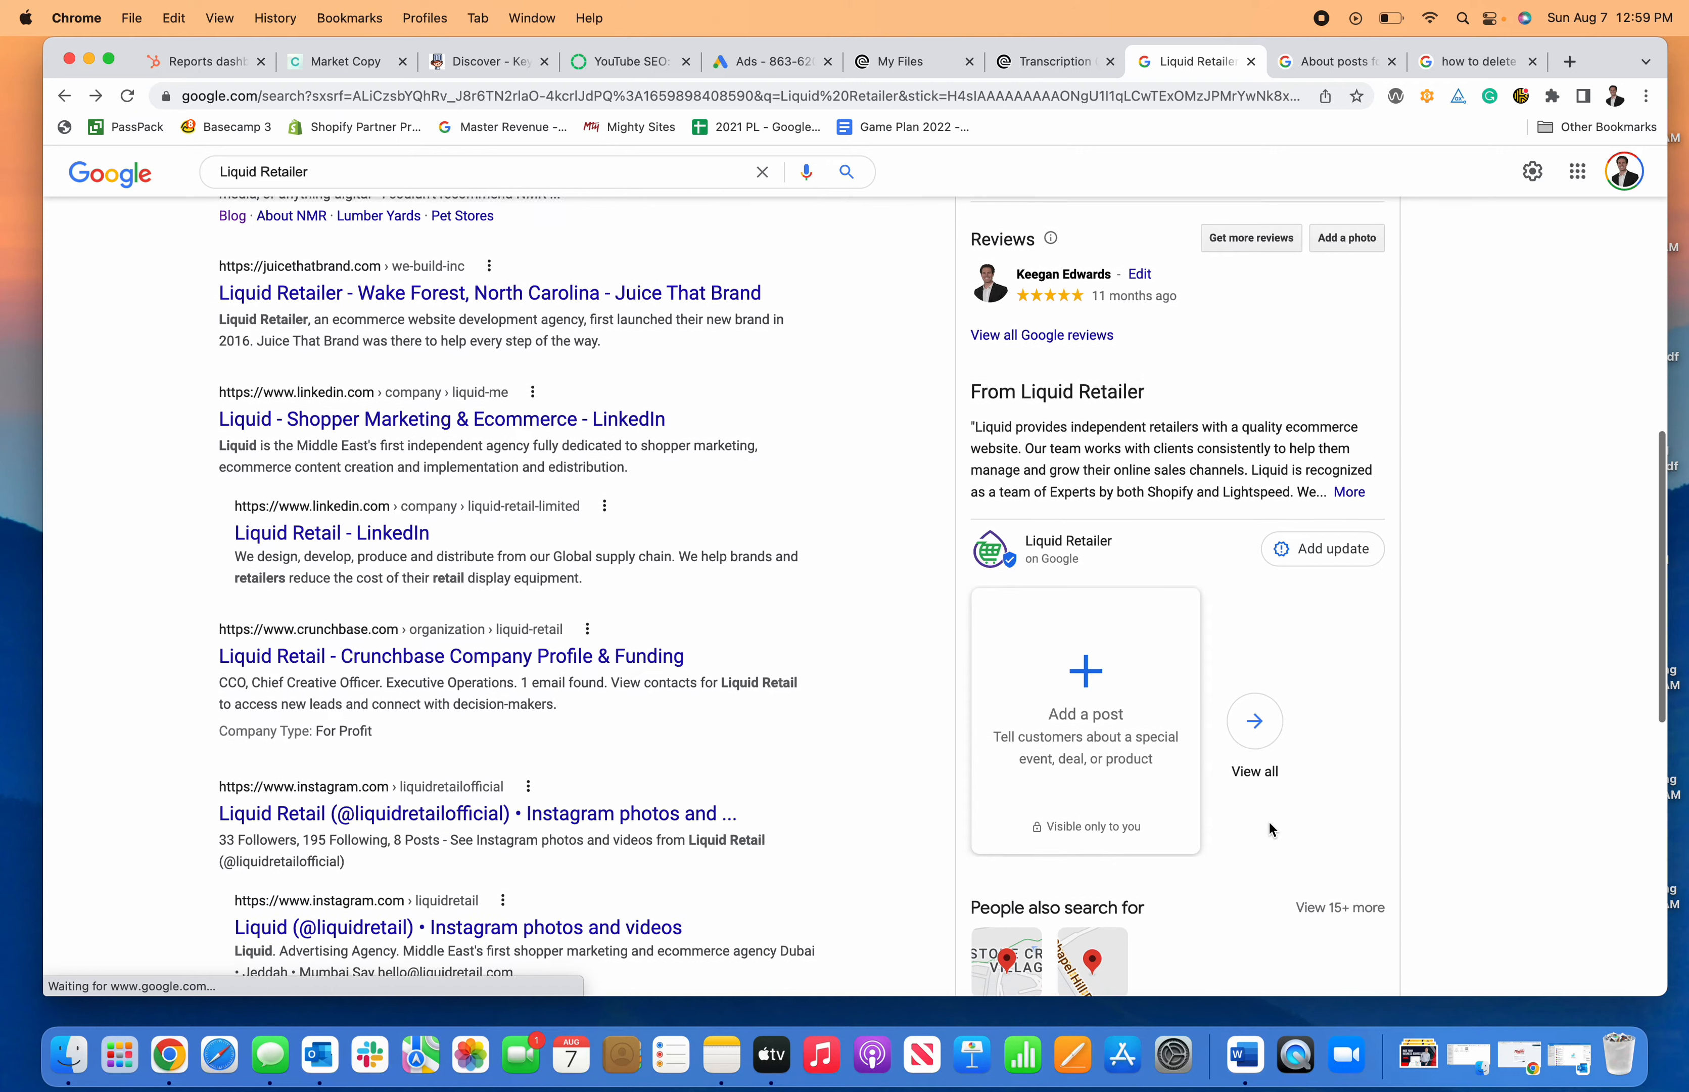
{"action": "scroll", "scroll_direction": "down", "scroll_amount": 3}
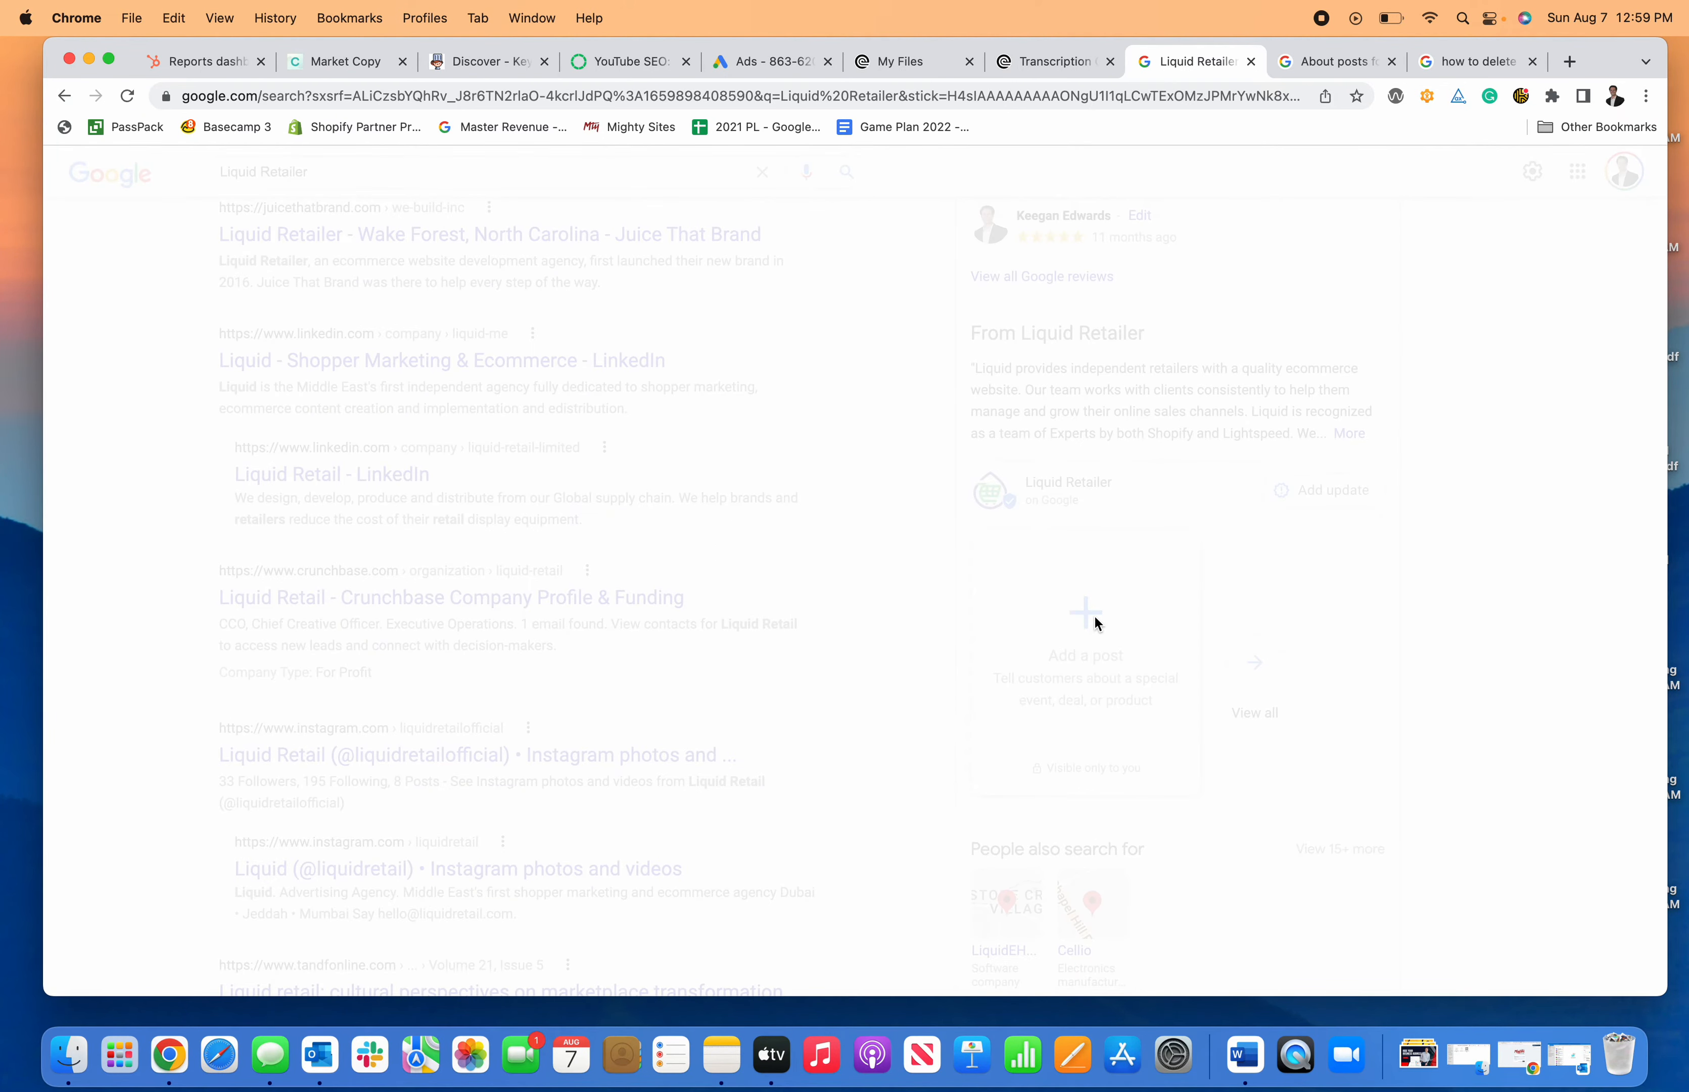
{"action": "left_click", "coordinate": [1087, 607]}
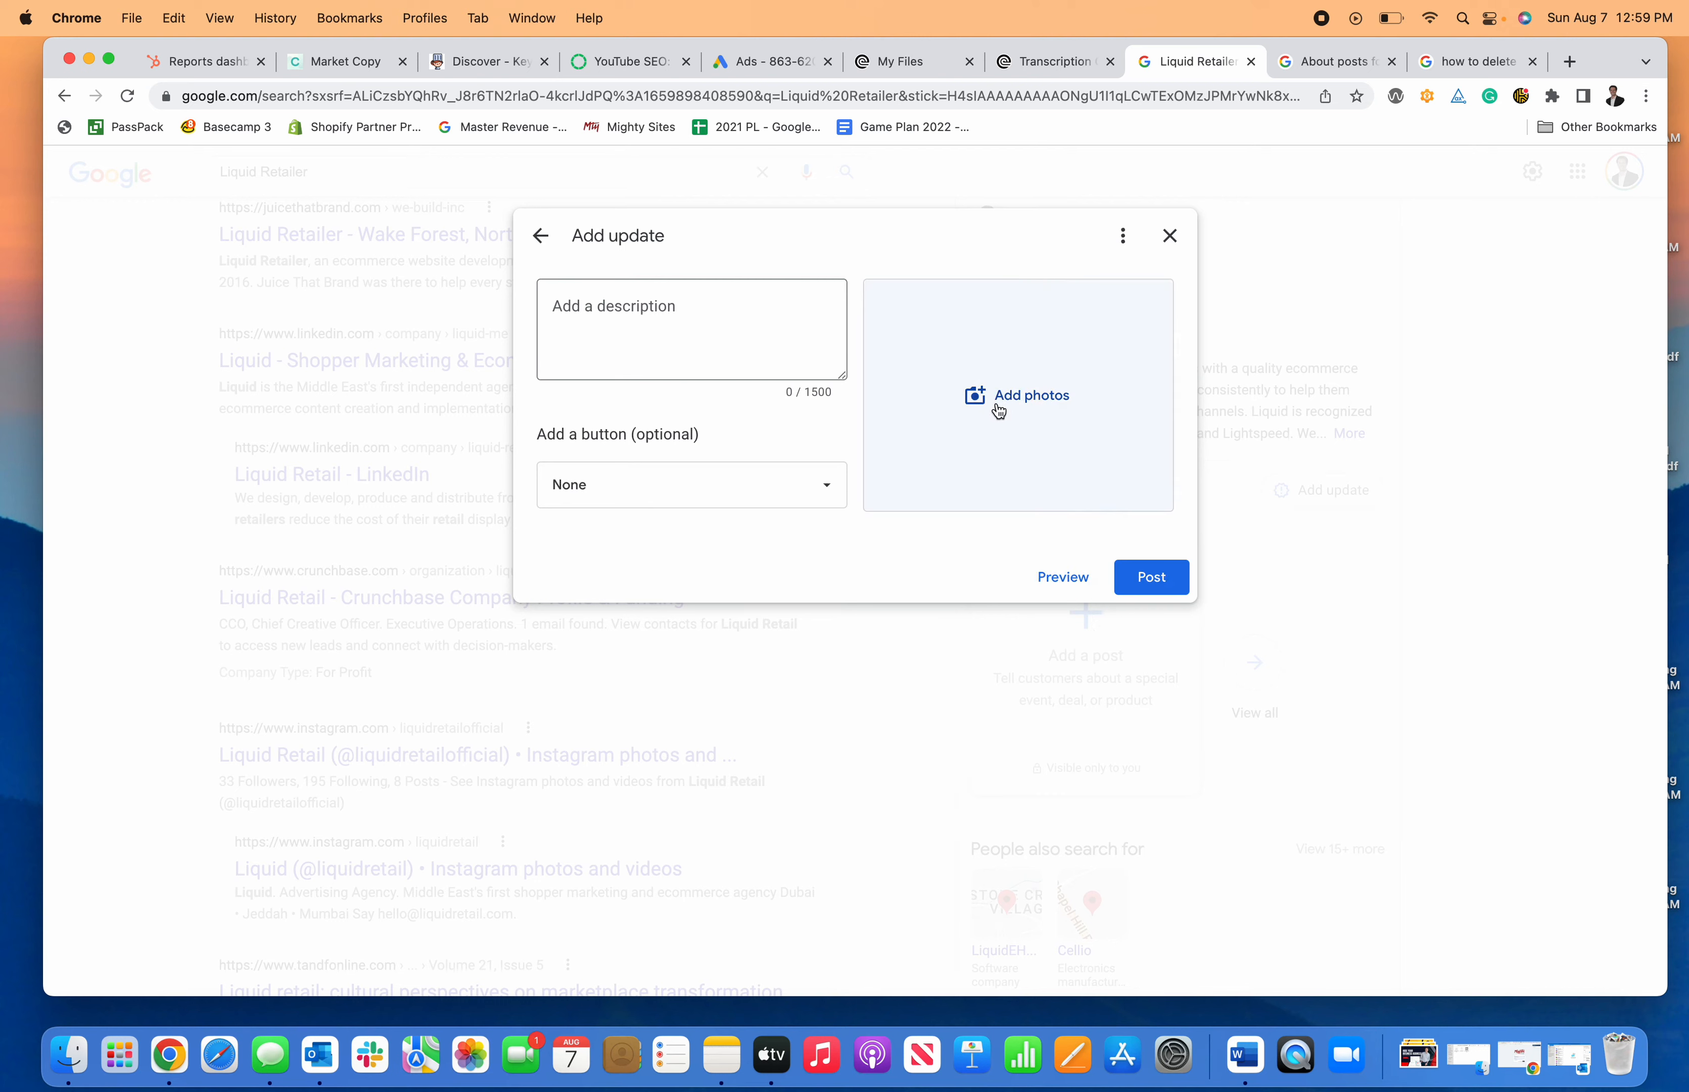
{"action": "mouse_move", "coordinate": [950, 412]}
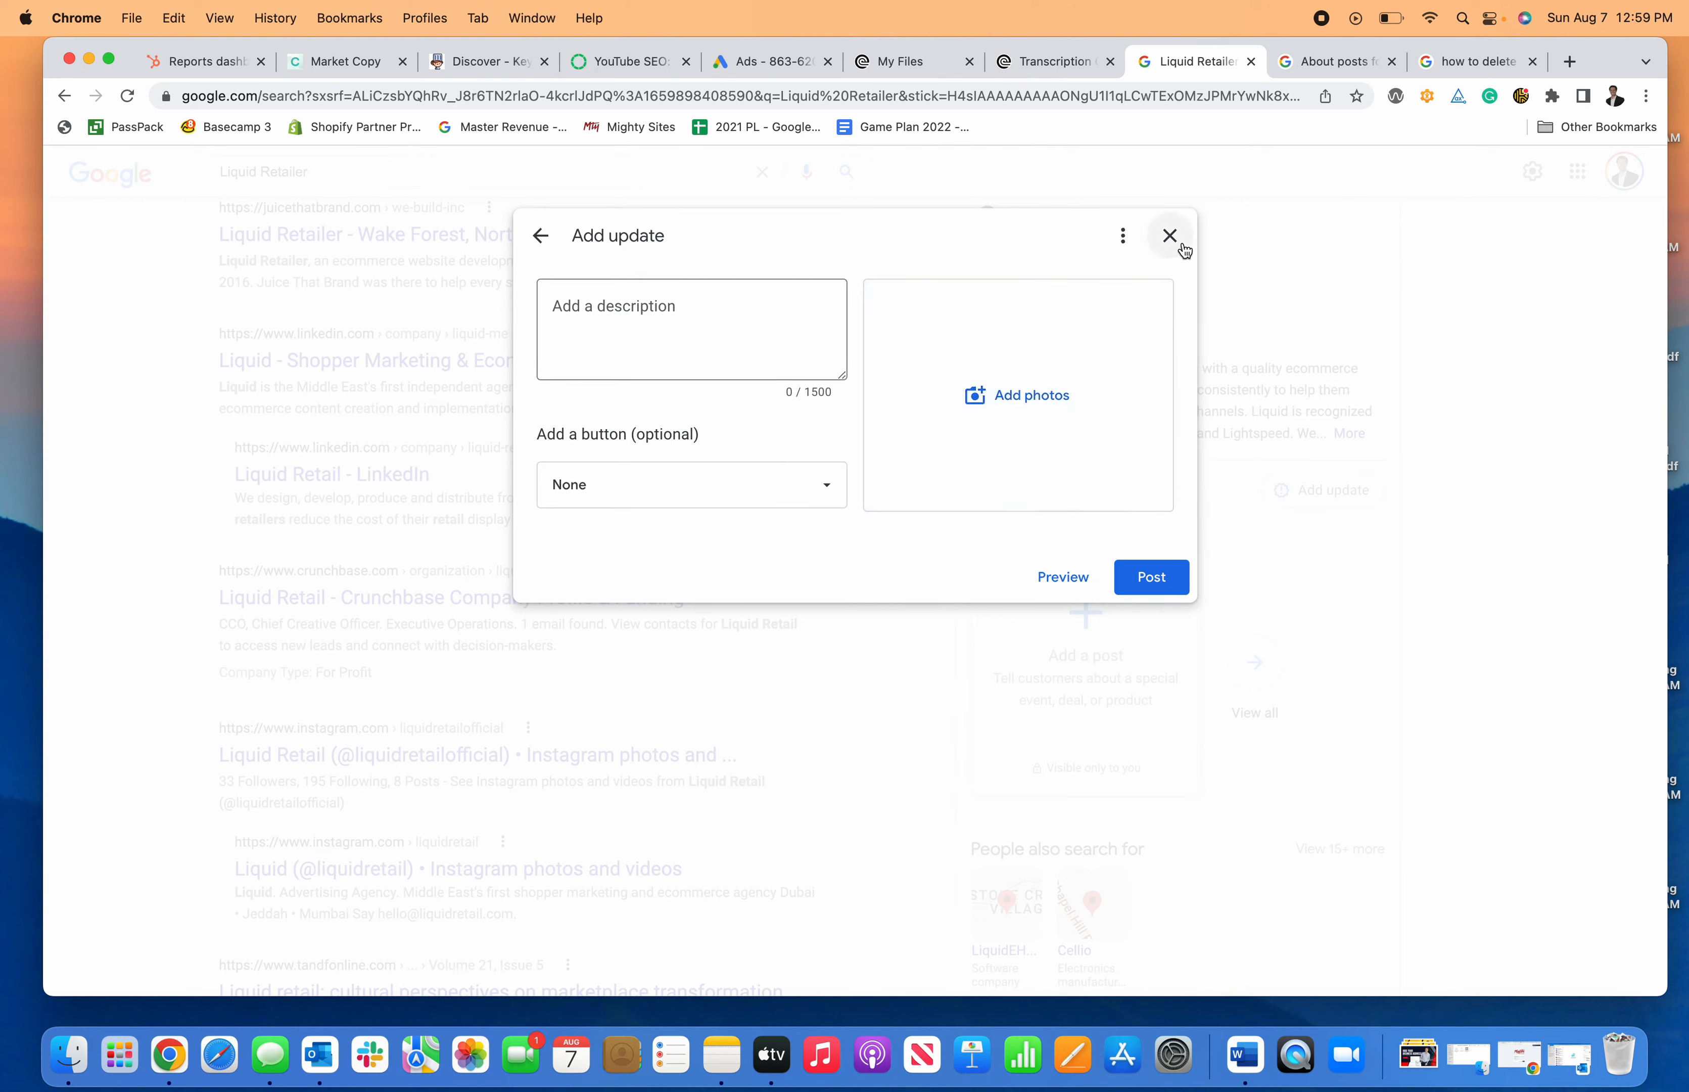
{"action": "left_click", "coordinate": [1170, 235]}
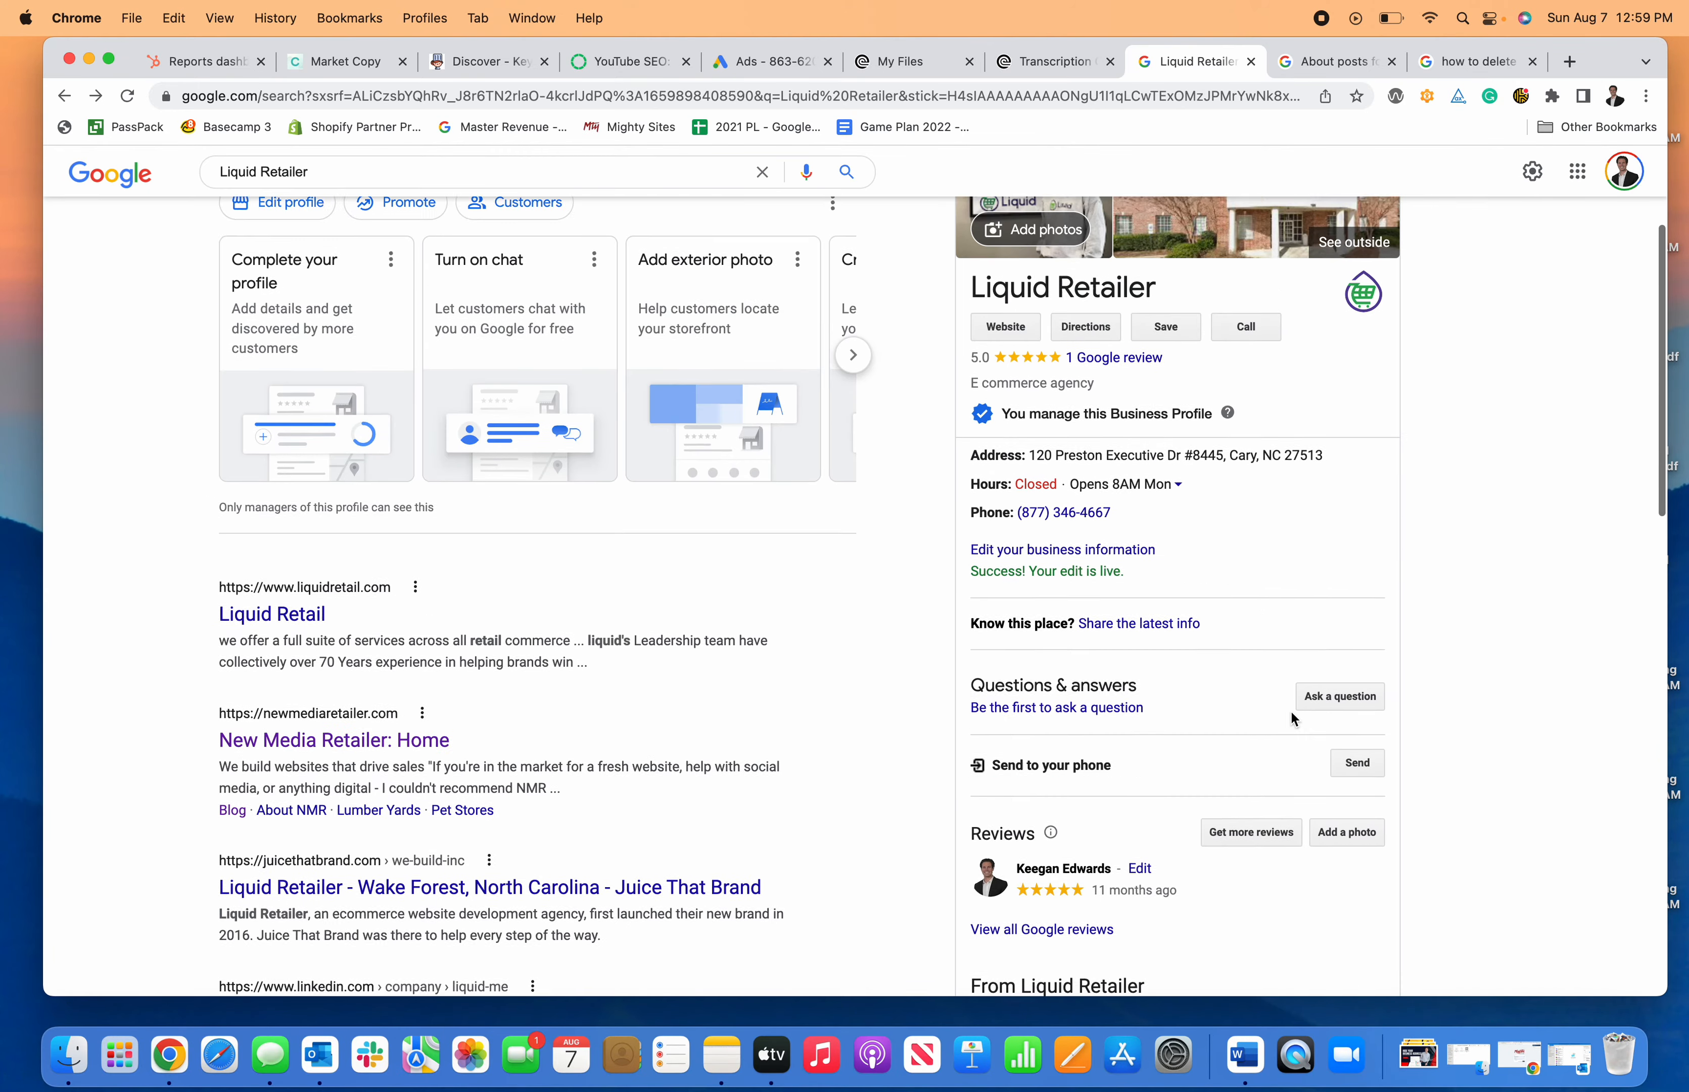